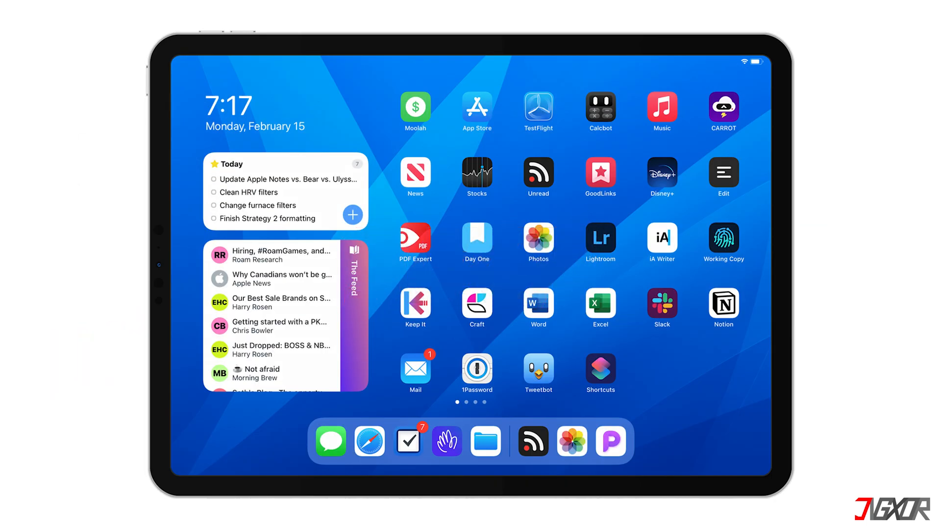
pyautogui.click(476, 111)
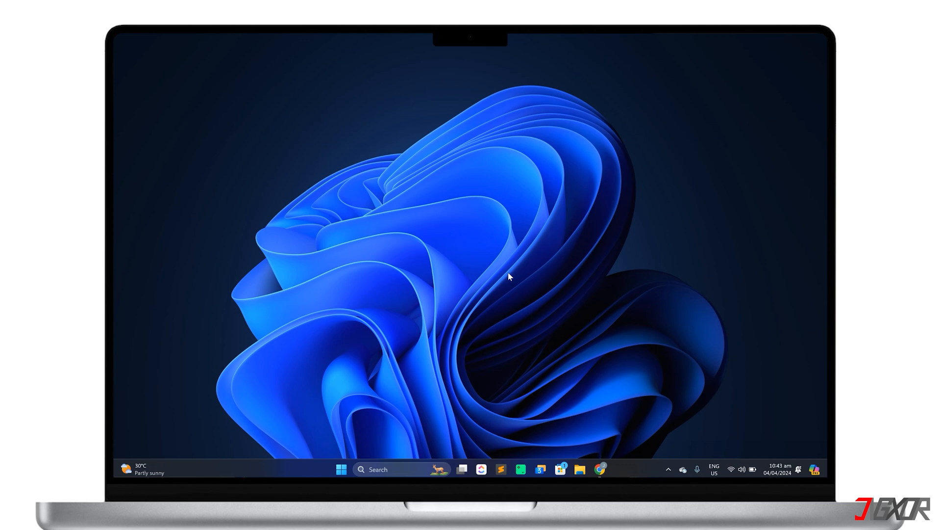
pyautogui.moveTo(600, 469)
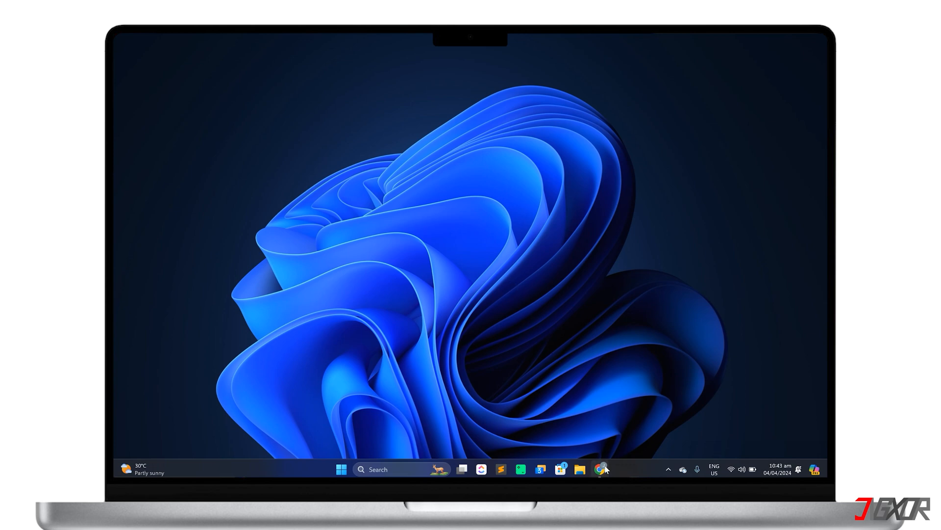
pyautogui.click(602, 469)
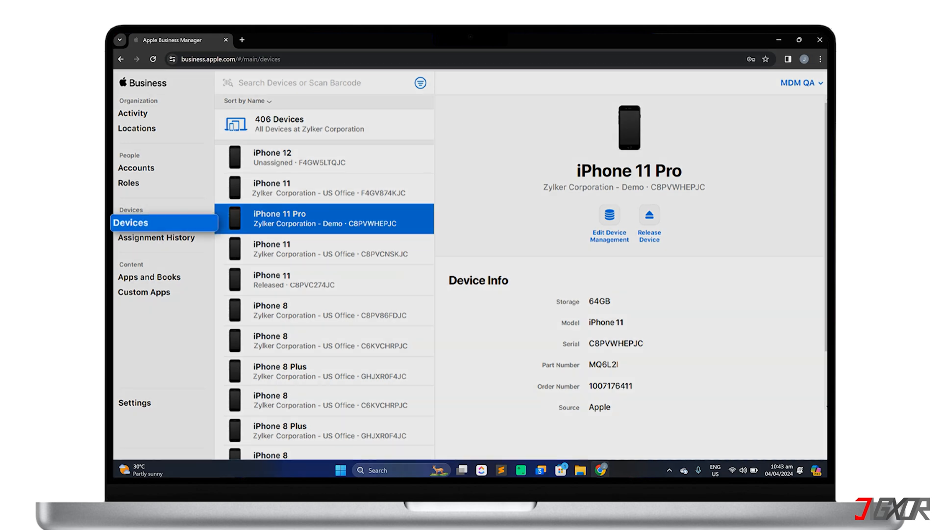
pyautogui.scroll(3)
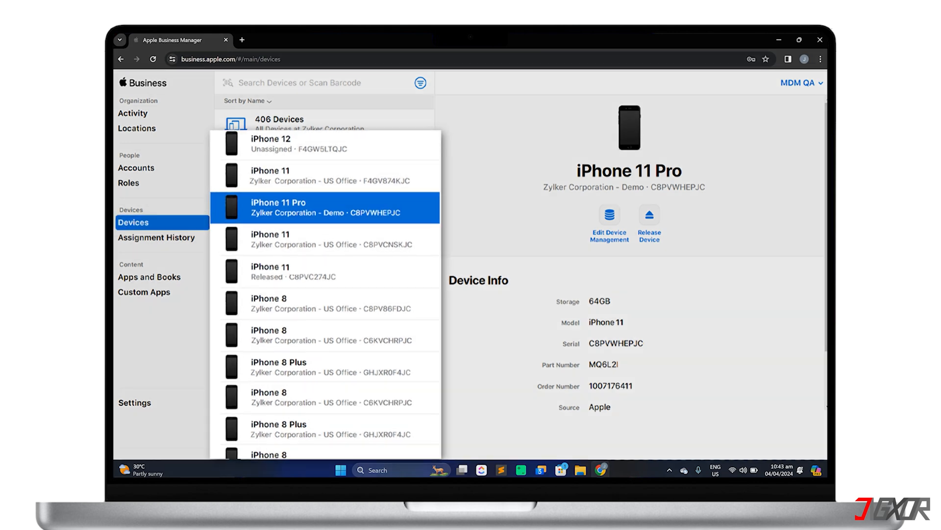
pyautogui.scroll(3)
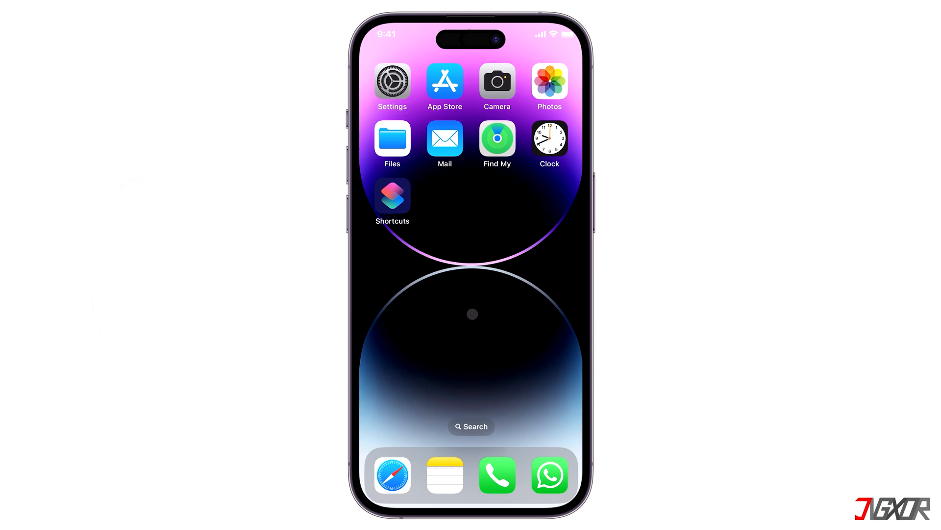
# Switch off Find My iPhone under Settings > Apple ID > Find My
pyautogui.click(392, 81)
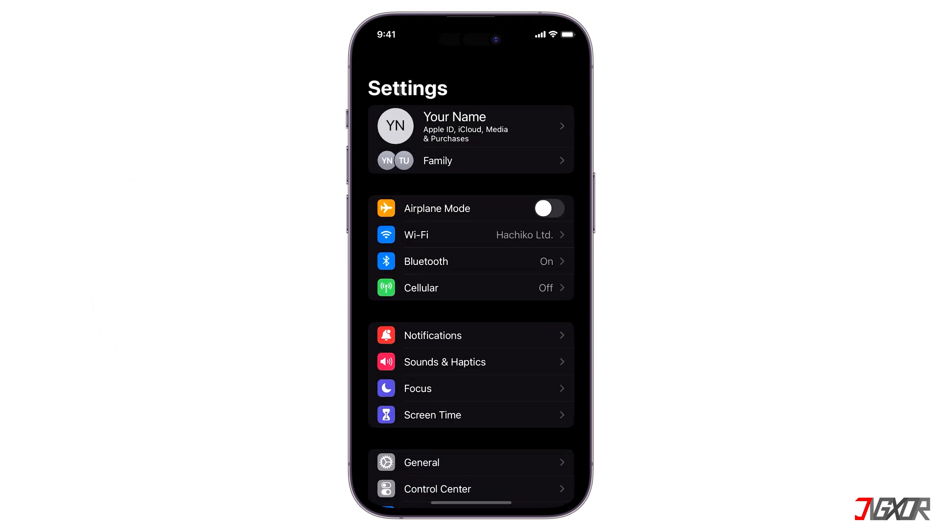
pyautogui.click(471, 125)
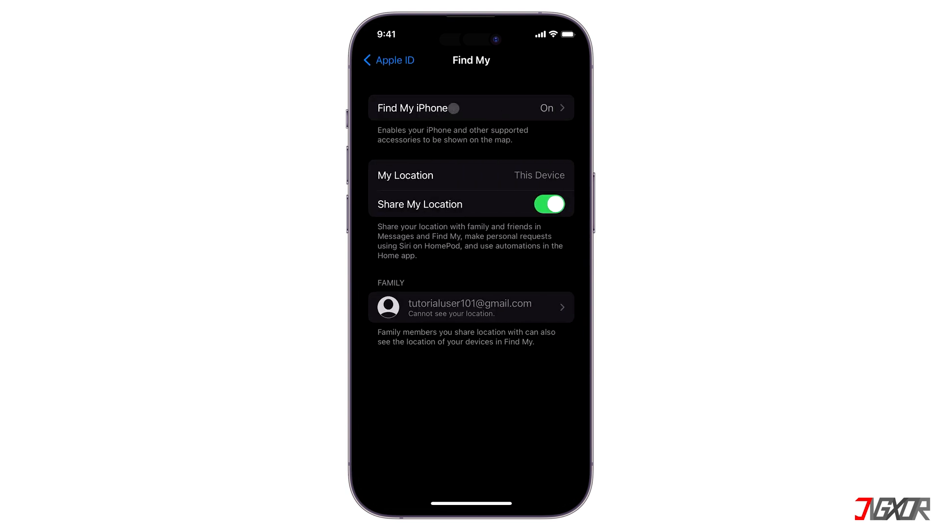
pyautogui.click(472, 108)
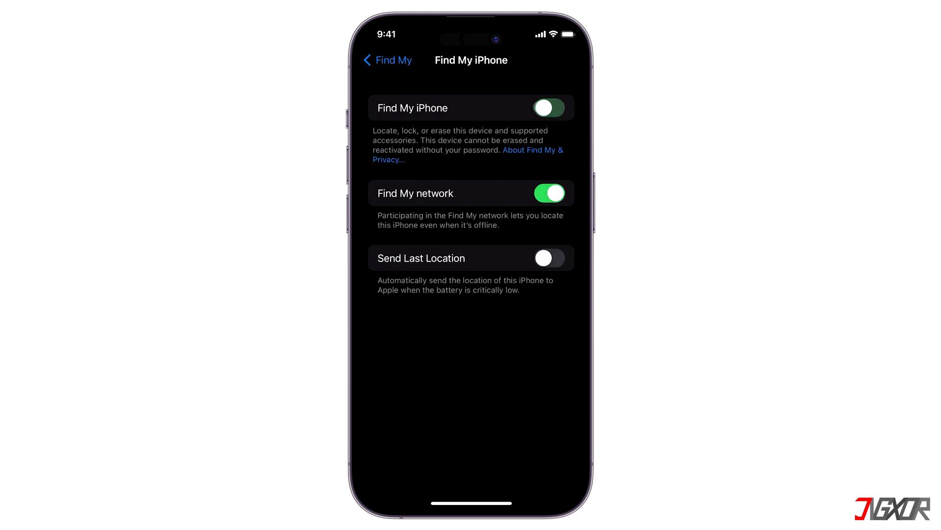
pyautogui.click(548, 108)
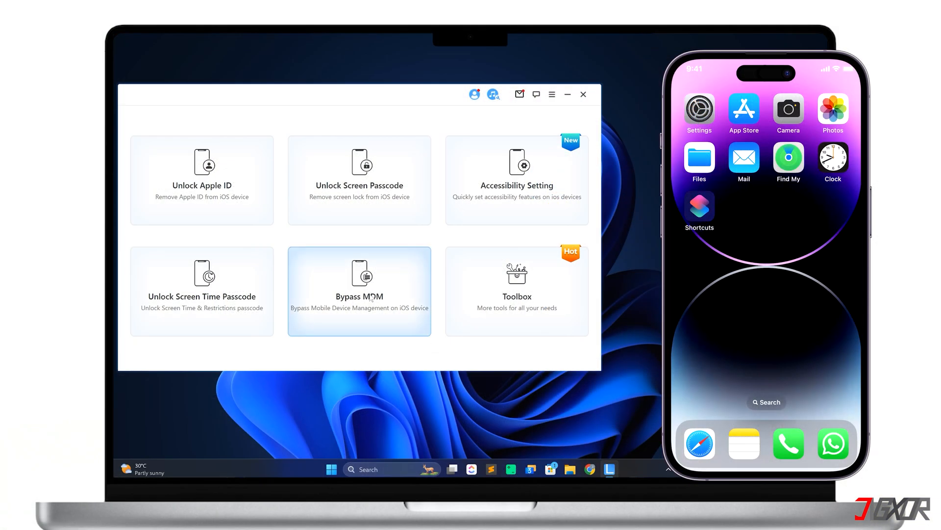
# Choose Bypass MDM, select Remove MDM and start the removal on the connected iPhone
pyautogui.click(359, 292)
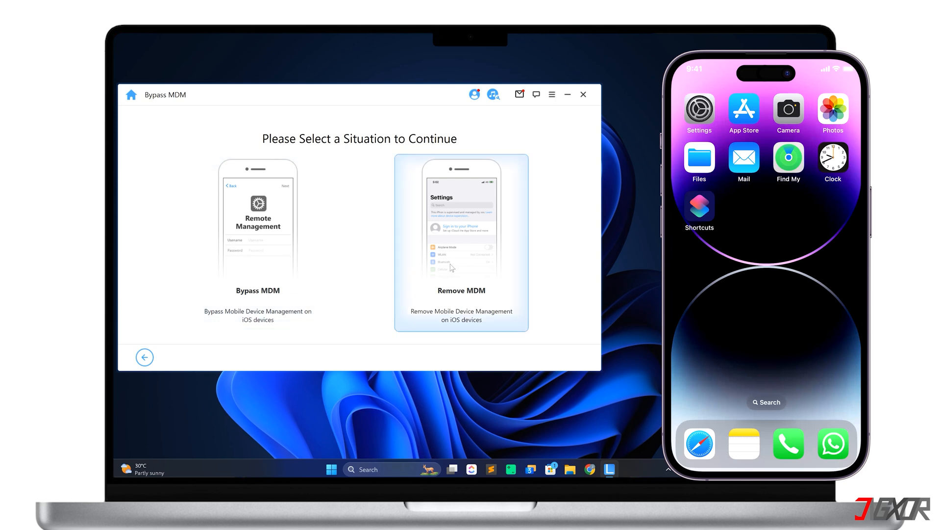
pyautogui.click(461, 243)
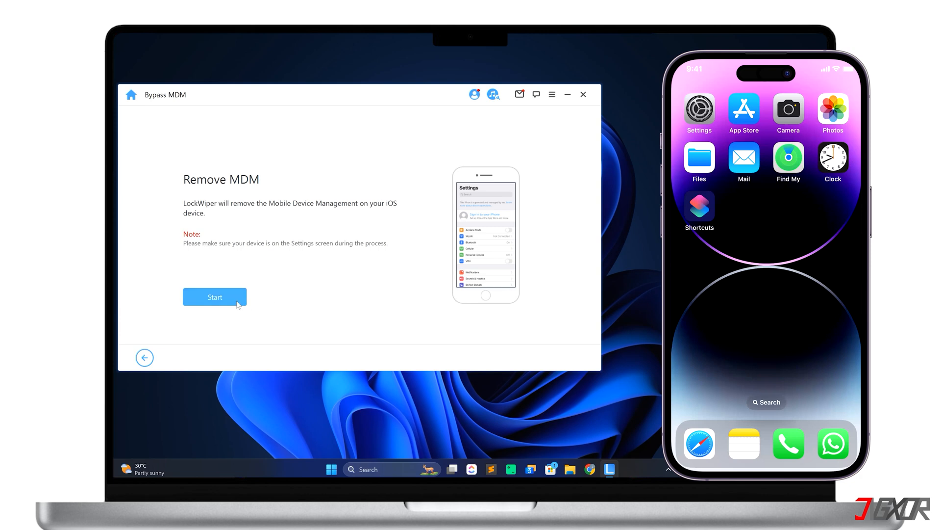
pyautogui.click(215, 296)
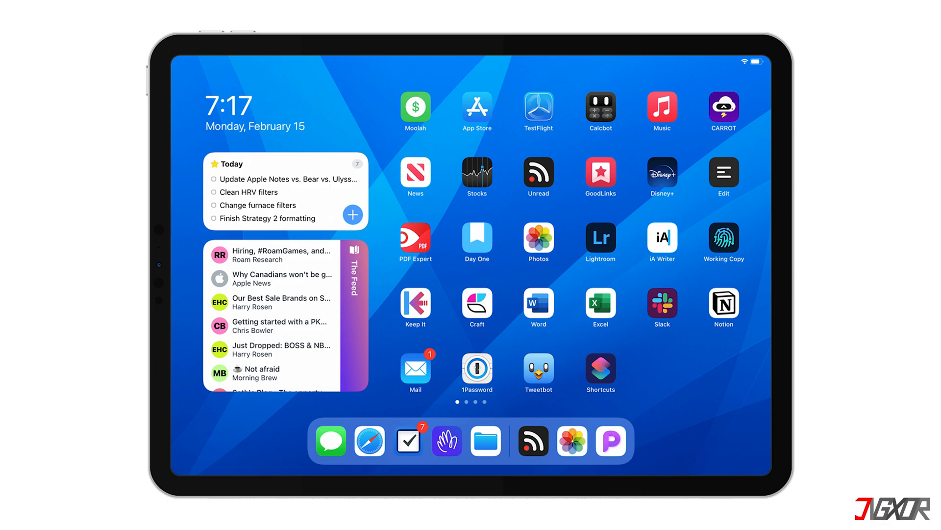
# Browse apple.com's iPhone 15 pages and scroll through the iPhone photography course page
pyautogui.click(369, 442)
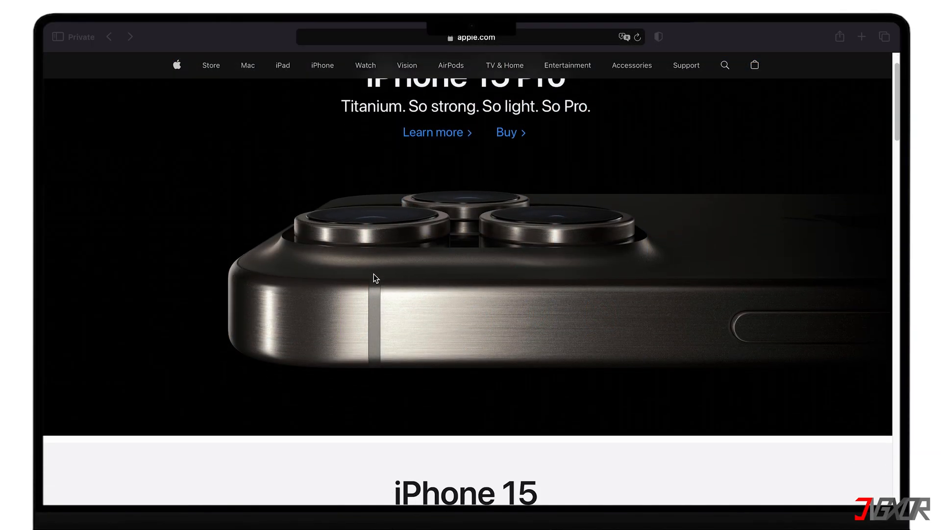
pyautogui.scroll(-3)
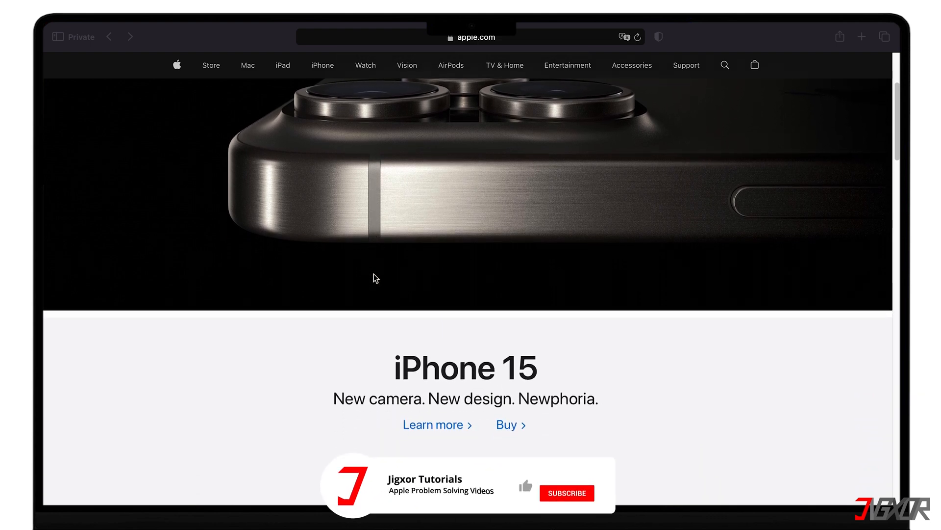
pyautogui.scroll(-3)
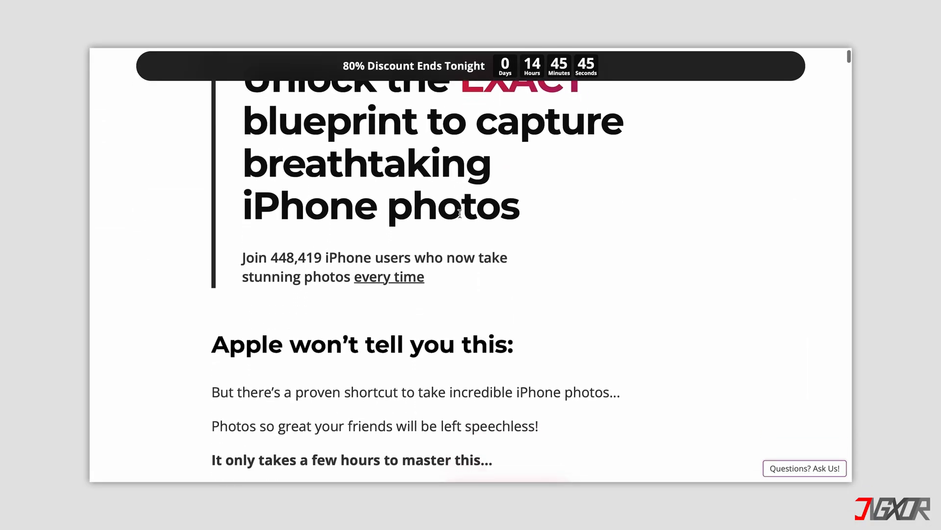
pyautogui.scroll(-3)
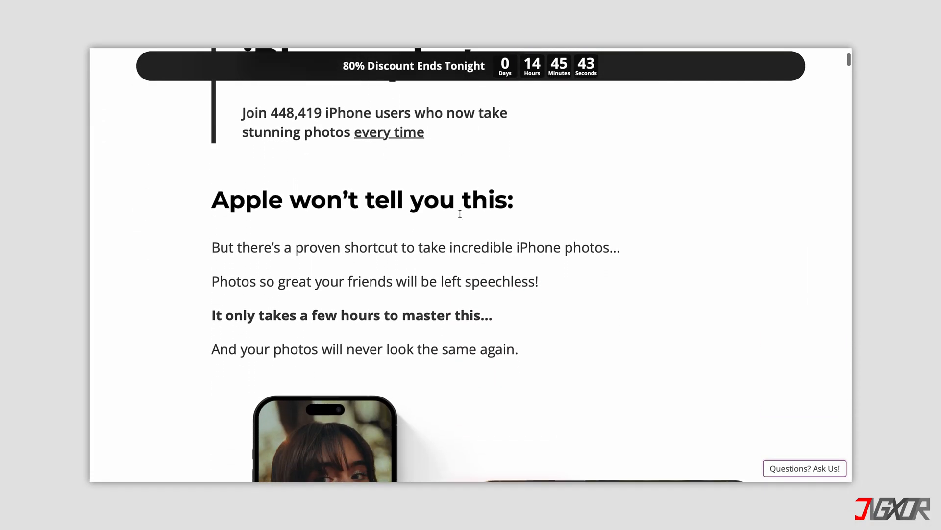
pyautogui.scroll(3)
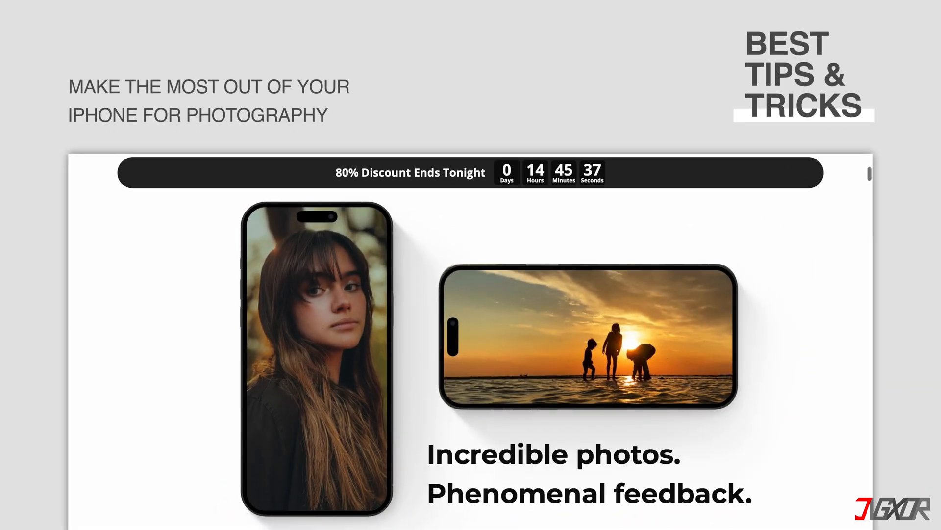
pyautogui.scroll(-3)
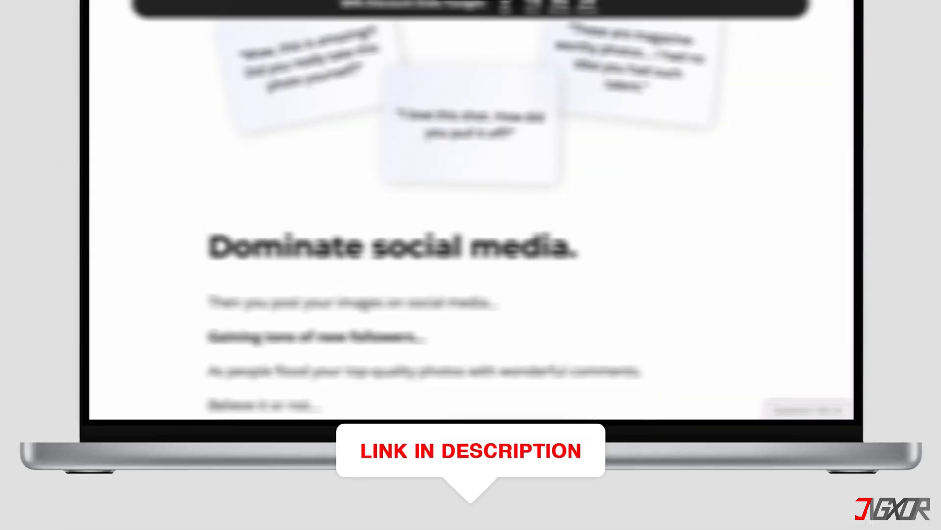